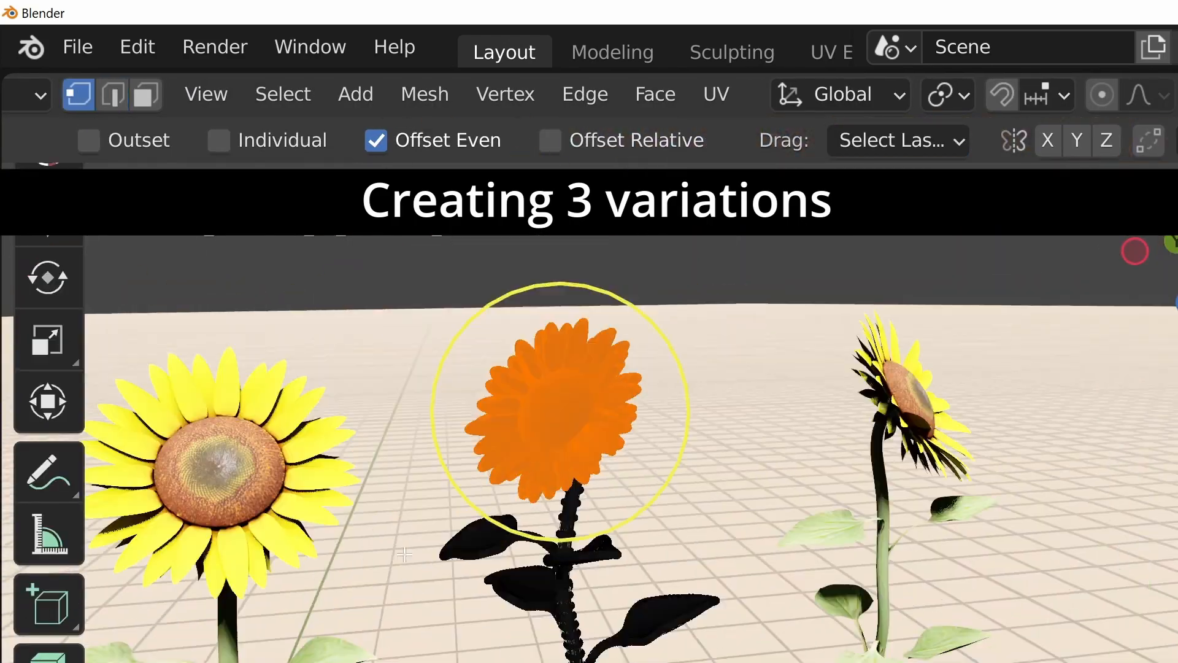
- Enter Edit Mode on a sunflower duplicate to start posing its flower head
{"action": "key", "text": "Tab"}
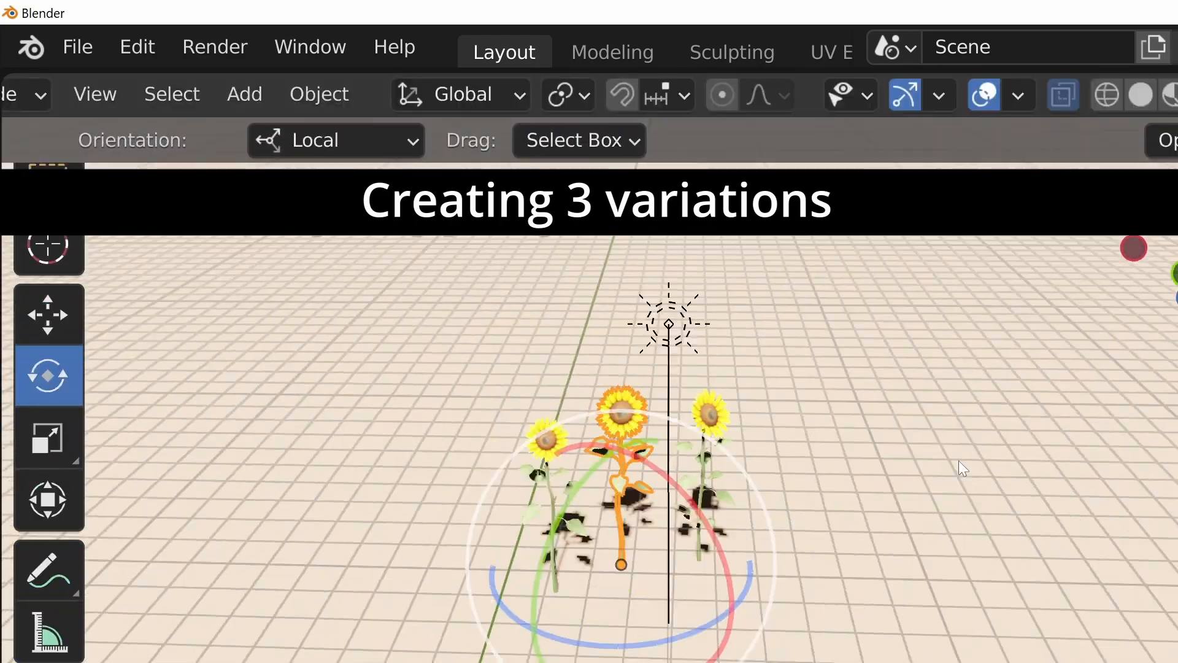
{"action": "left_click", "coordinate": [48, 313]}
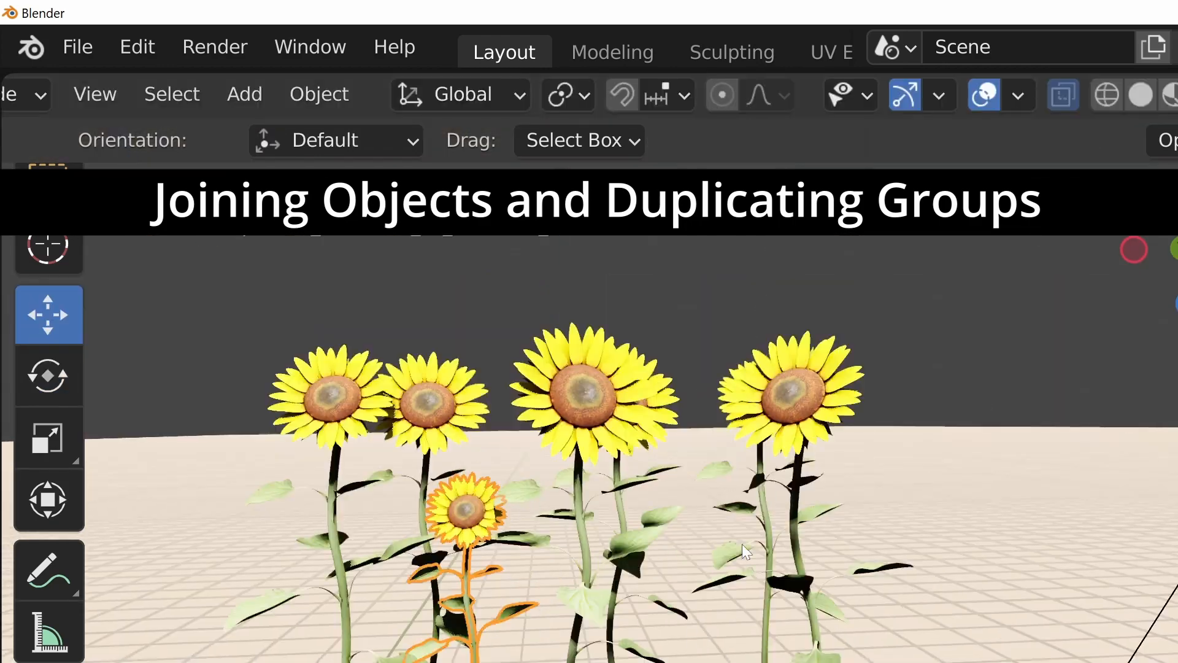
- Toggle Edit Mode on and off on the sunflower before joining and duplicating its parts
{"action": "key", "text": "Tab"}
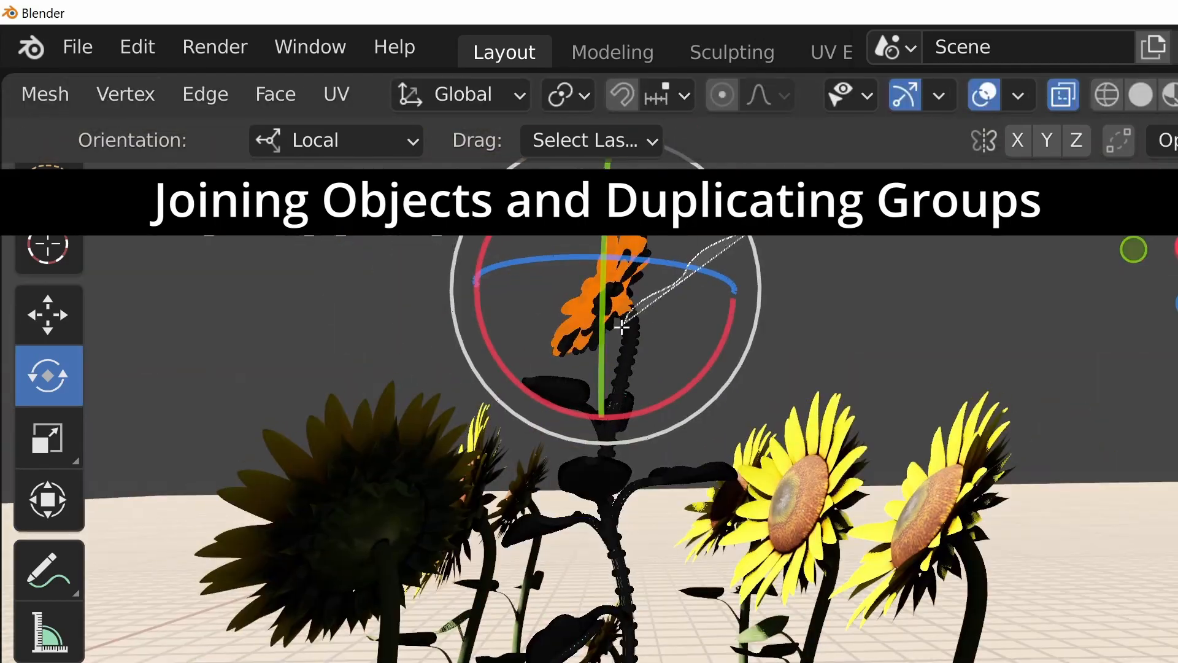
{"action": "key", "text": "Tab"}
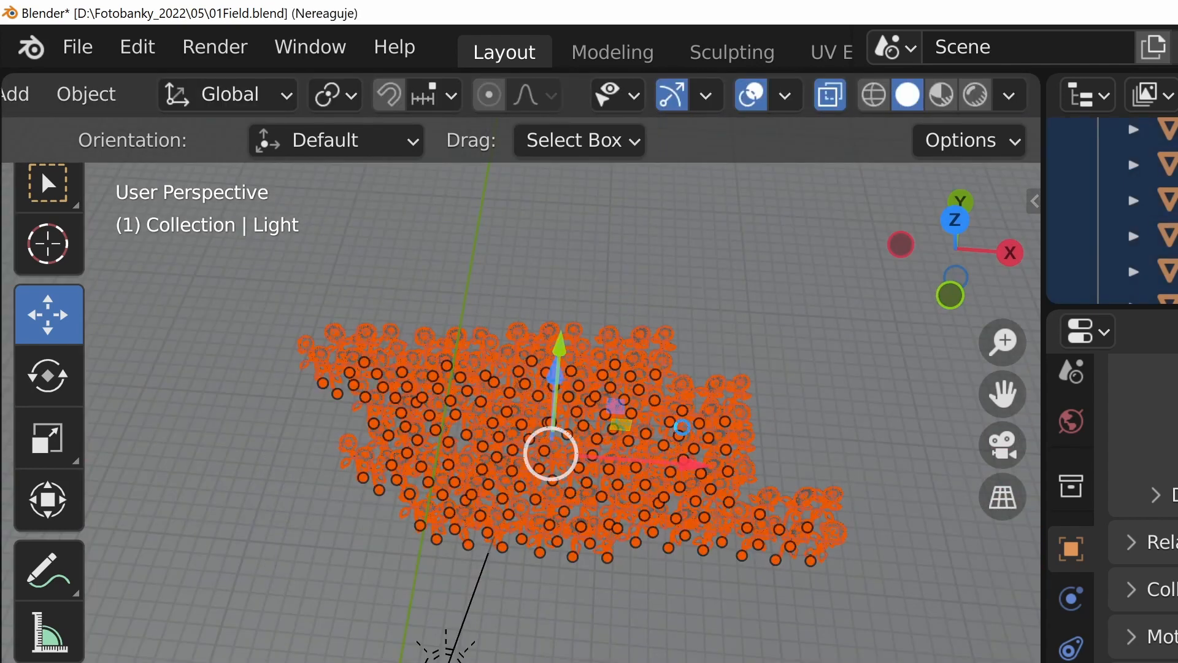
- Preview the field's materials, return to Solid shading, and add a modifier to the sunflower
{"action": "left_click", "coordinate": [975, 94]}
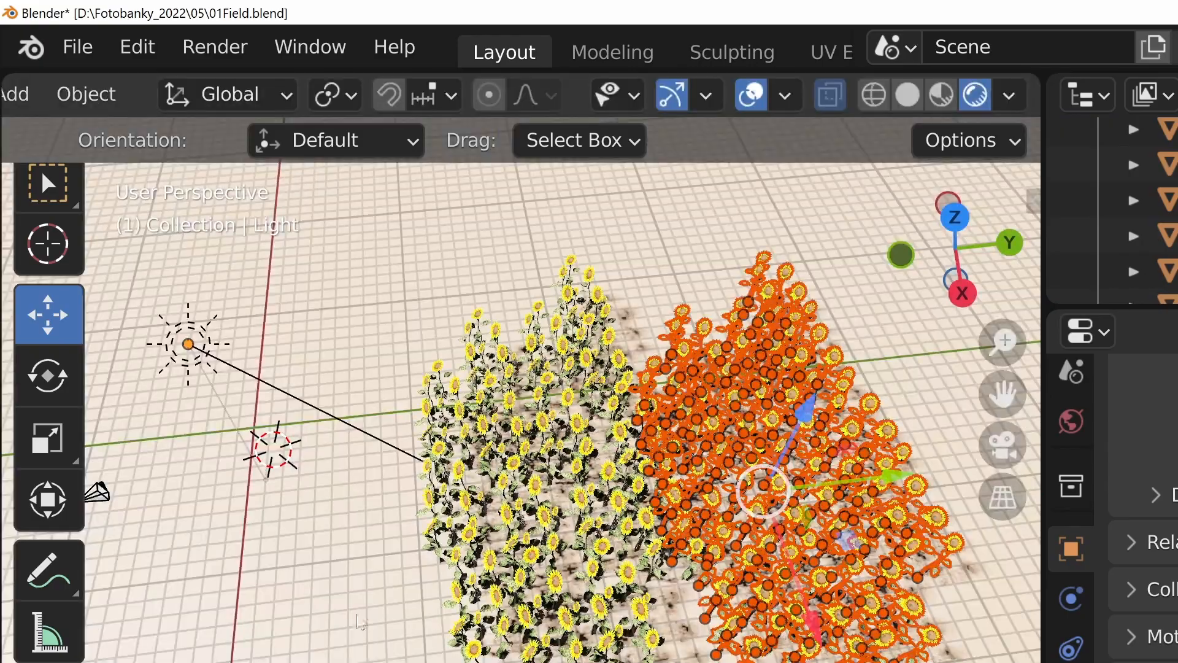
{"action": "left_click", "coordinate": [908, 94]}
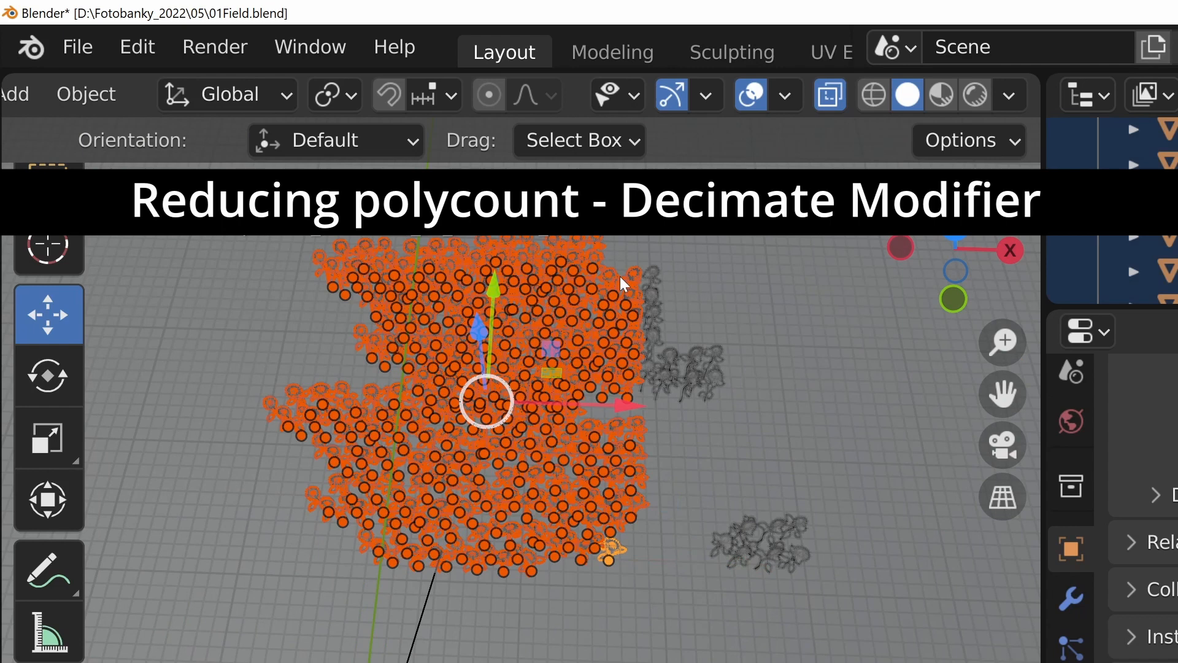
{"action": "left_click", "coordinate": [1144, 446]}
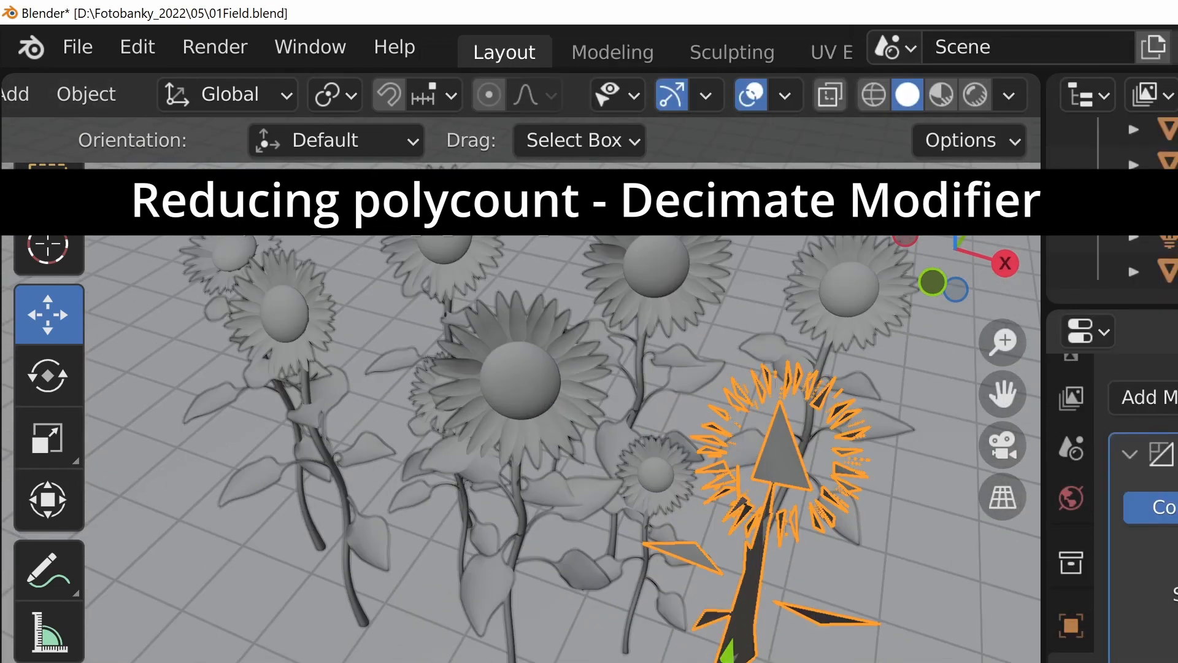
{"action": "left_click", "coordinate": [975, 94]}
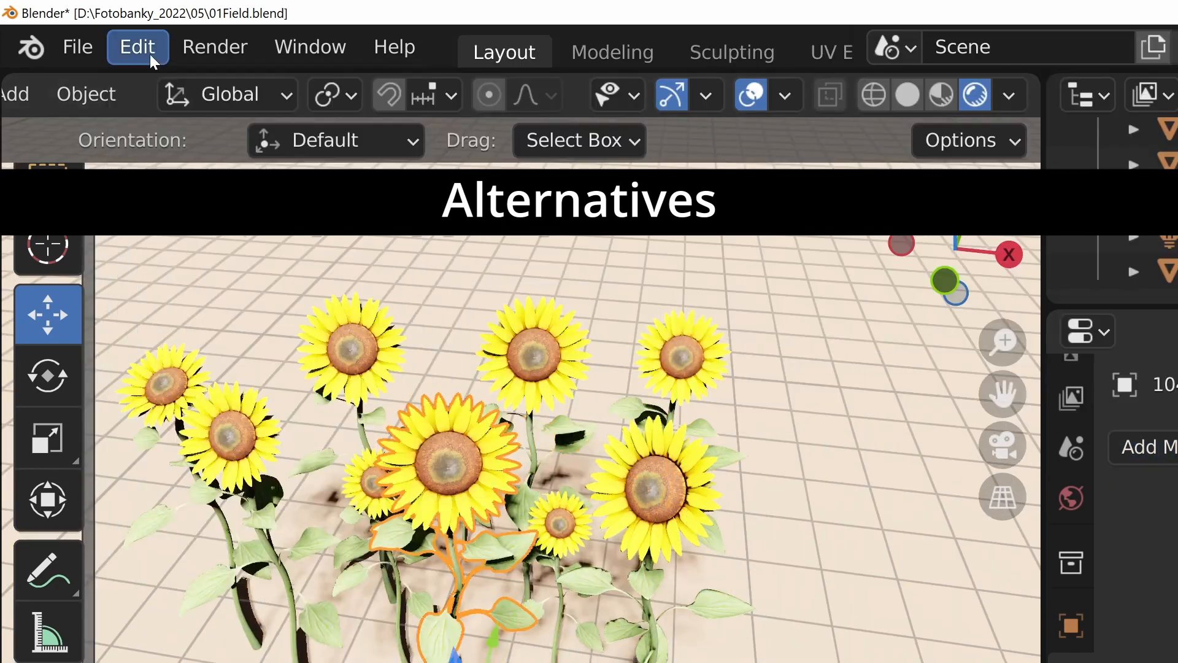
{"action": "left_click", "coordinate": [536, 354]}
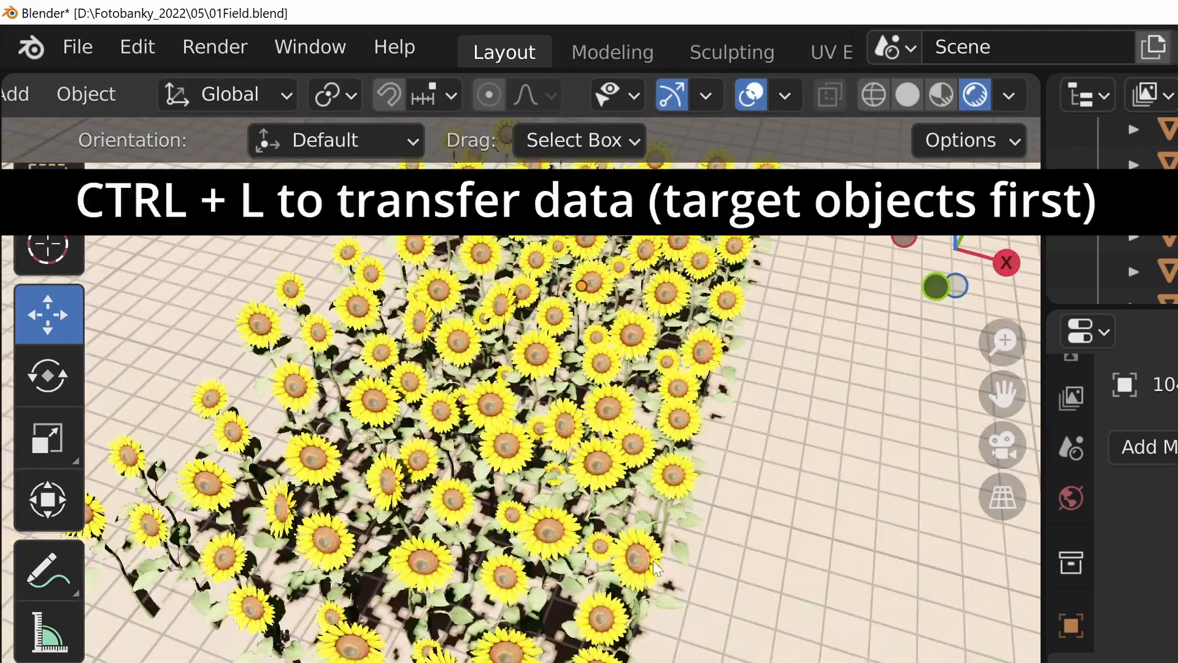
- Scroll the modifier panel and add the modifier to the selected sunflowers
{"action": "scroll", "scroll_direction": "down", "scroll_amount": 3}
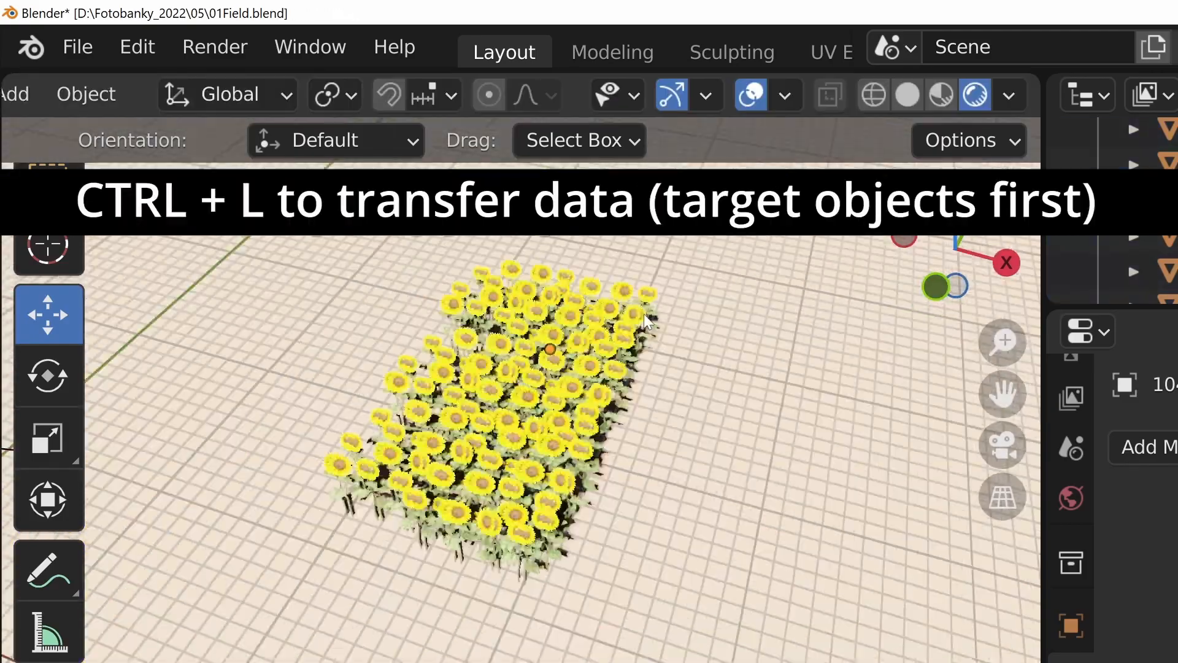
{"action": "left_click", "coordinate": [1150, 448]}
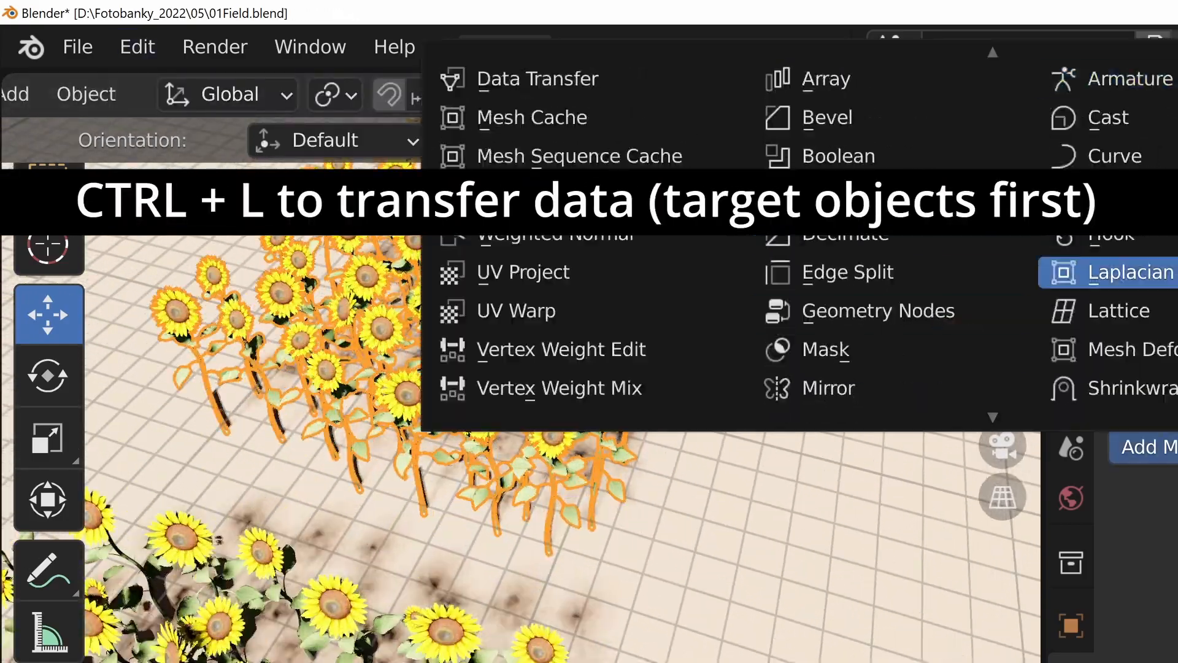
{"action": "left_click", "coordinate": [1127, 272]}
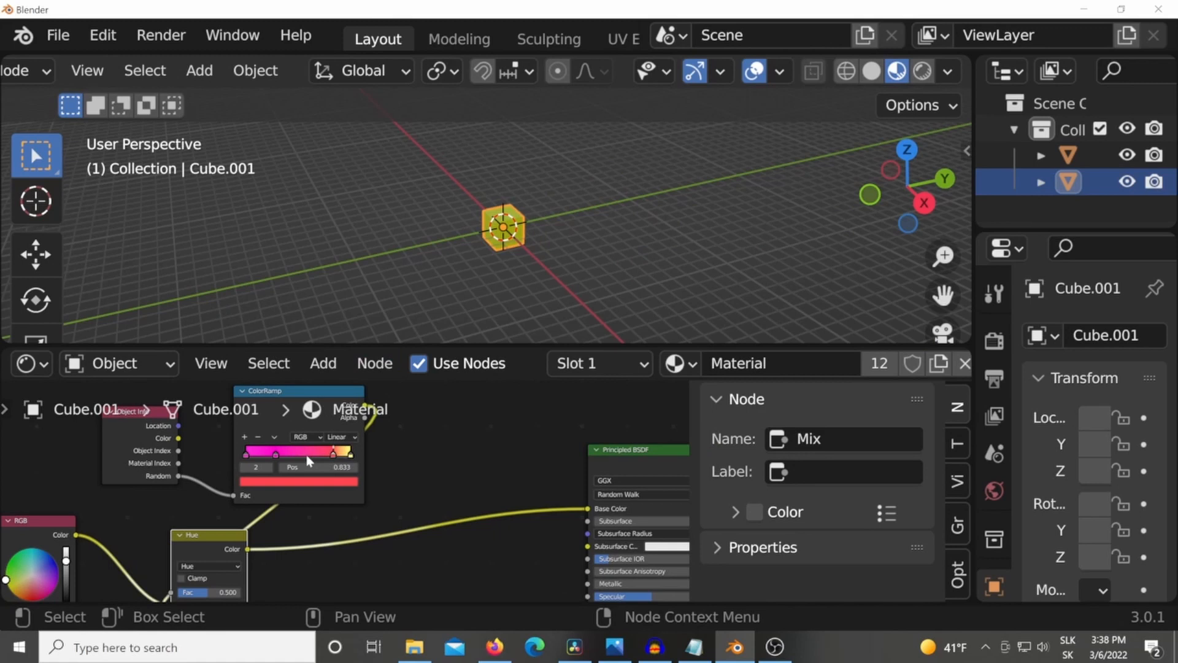
- Reposition a ColorRamp colour stop and drag within the node editor
{"action": "left_click_drag", "start_coordinate": [335, 451], "coordinate": [284, 451]}
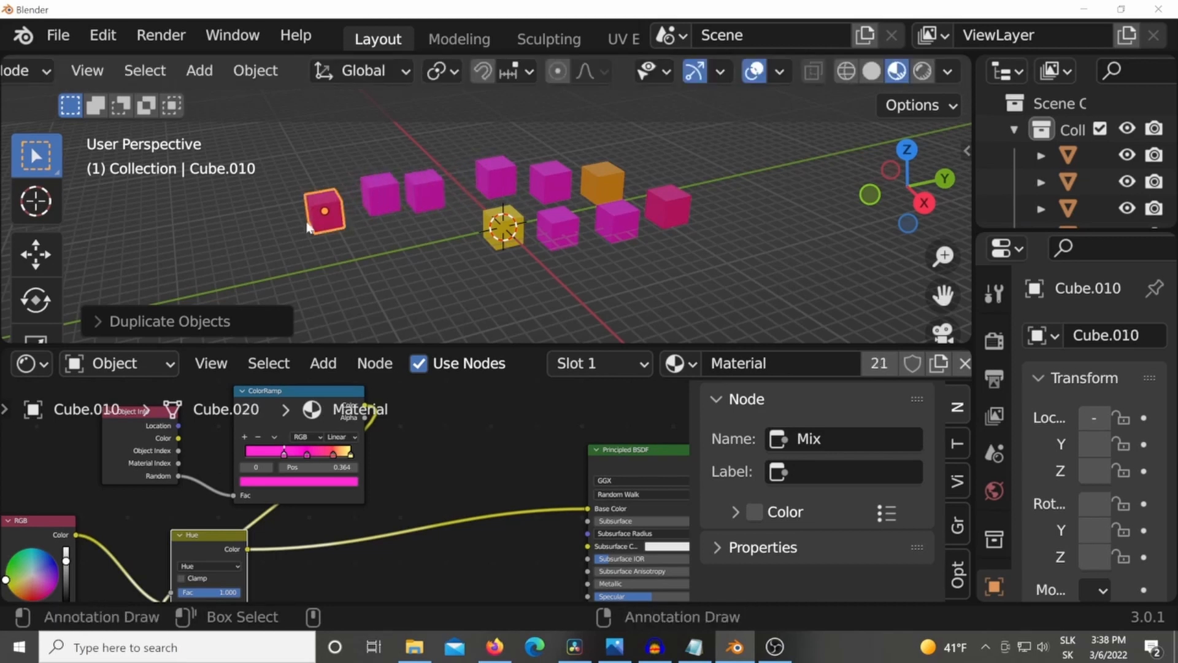
{"action": "left_click_drag", "start_coordinate": [323, 210], "coordinate": [417, 256]}
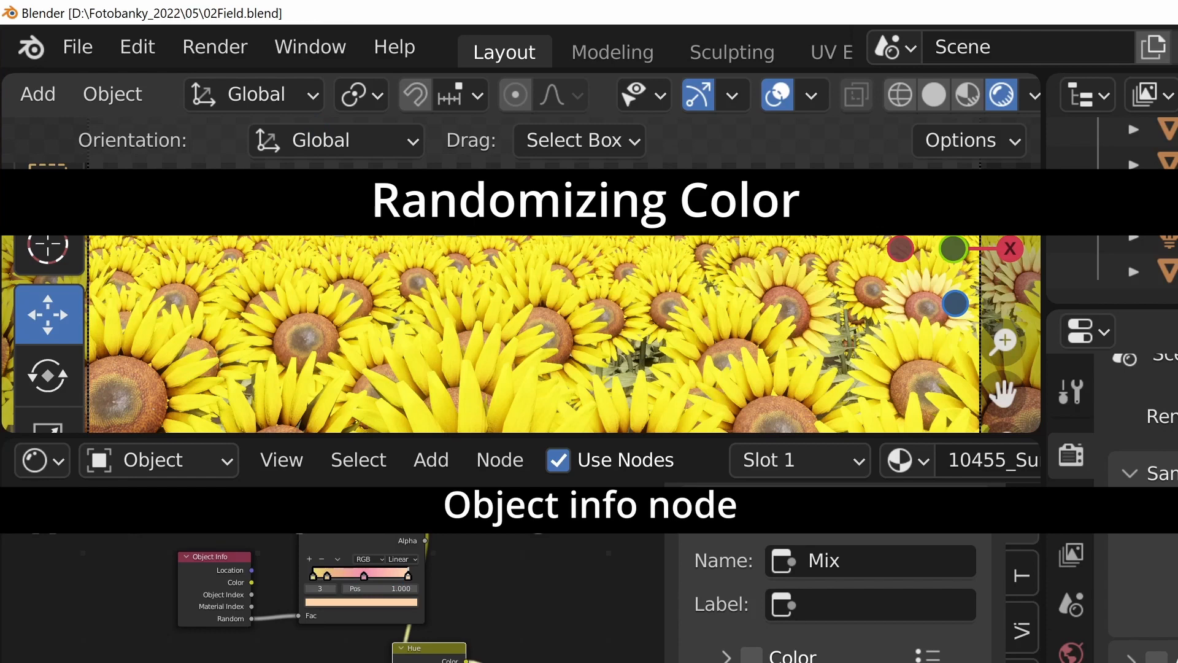
- Select sunflowers across the field, enter Edit Mode, and open the undo history list
{"action": "left_click", "coordinate": [137, 46]}
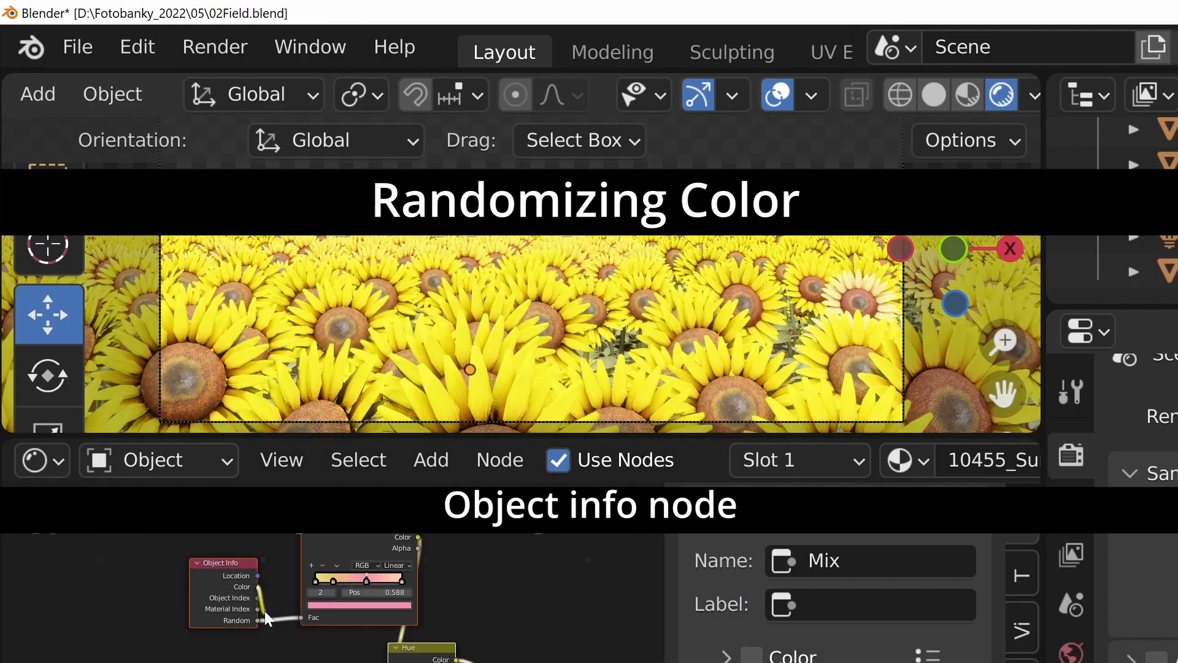
{"action": "key", "text": "Tab"}
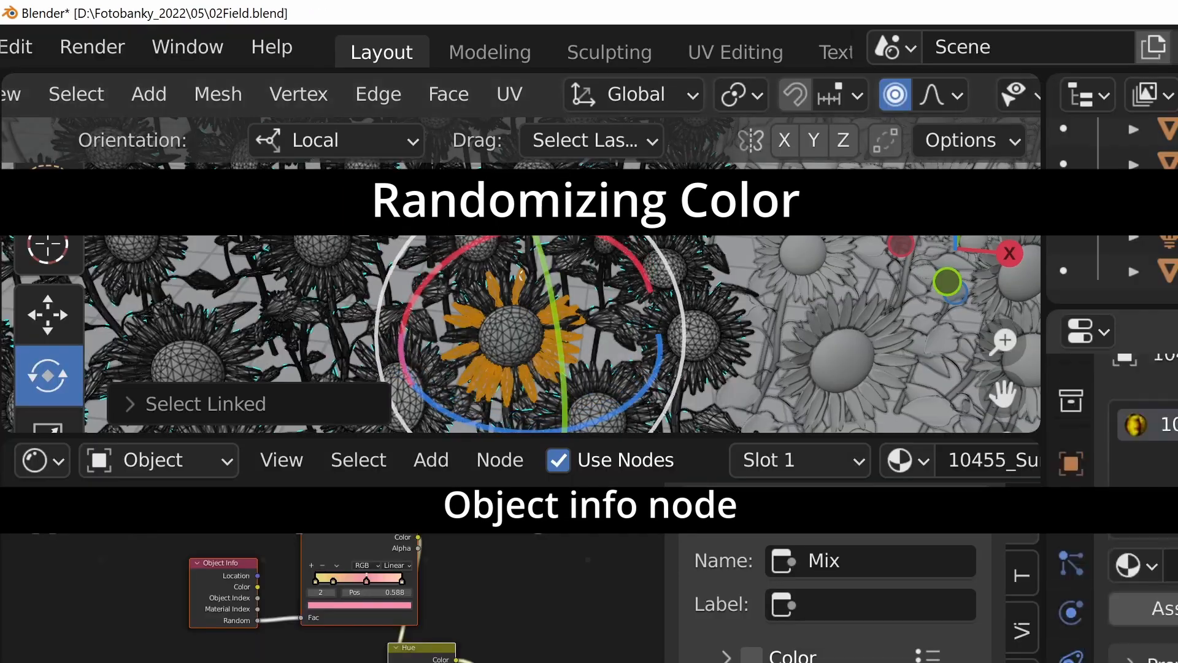
{"action": "left_click", "coordinate": [137, 46]}
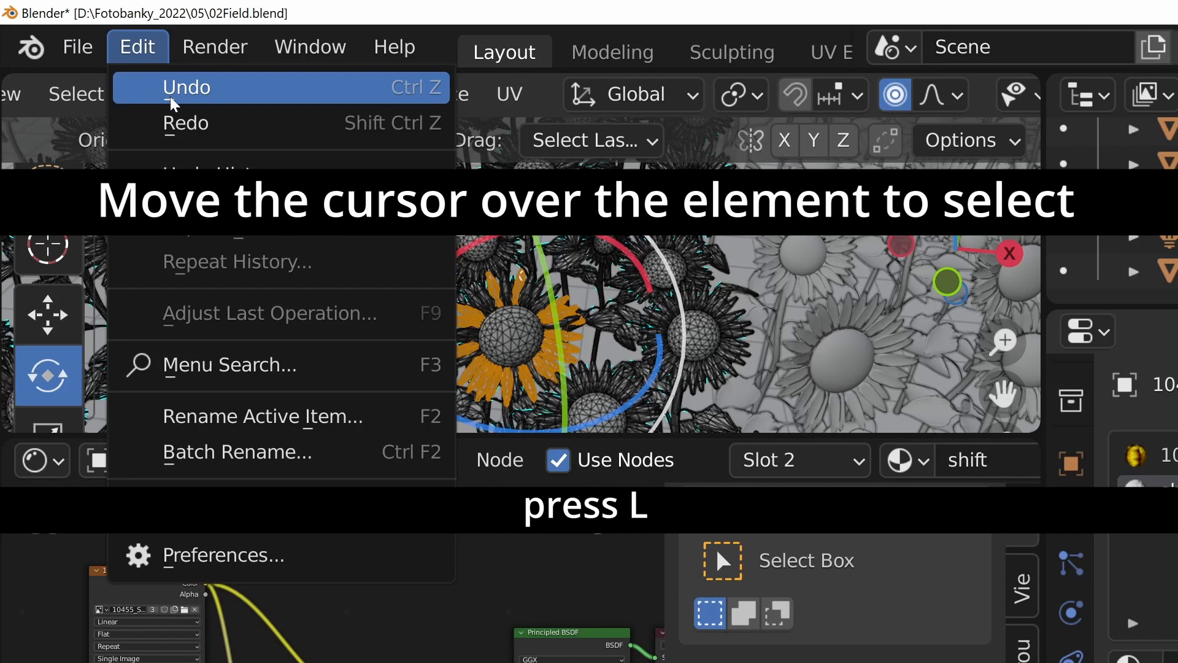